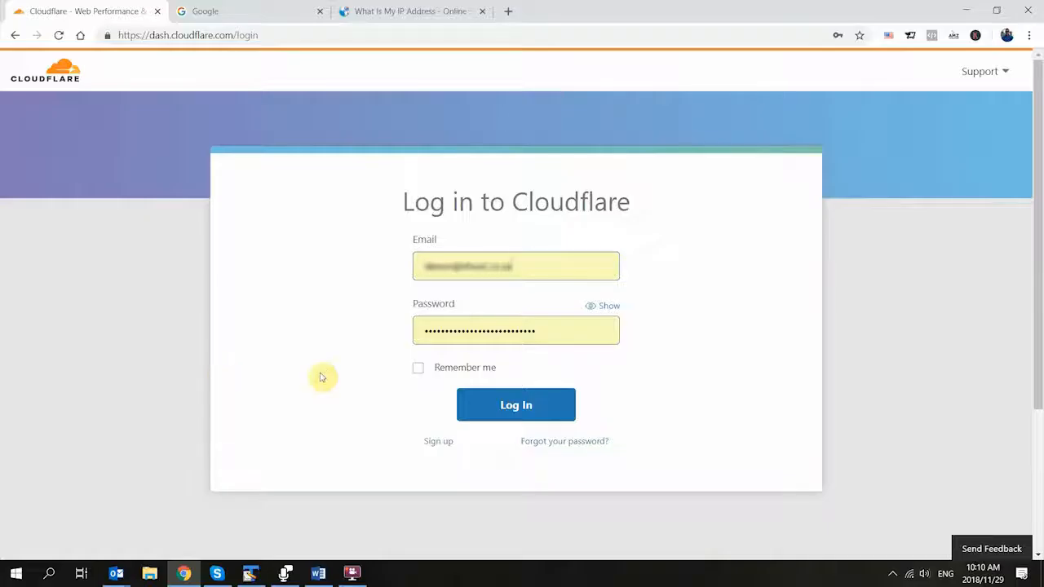
Sign in to the Cloudflare account and land on the ehost.co.za site overview
click(516, 404)
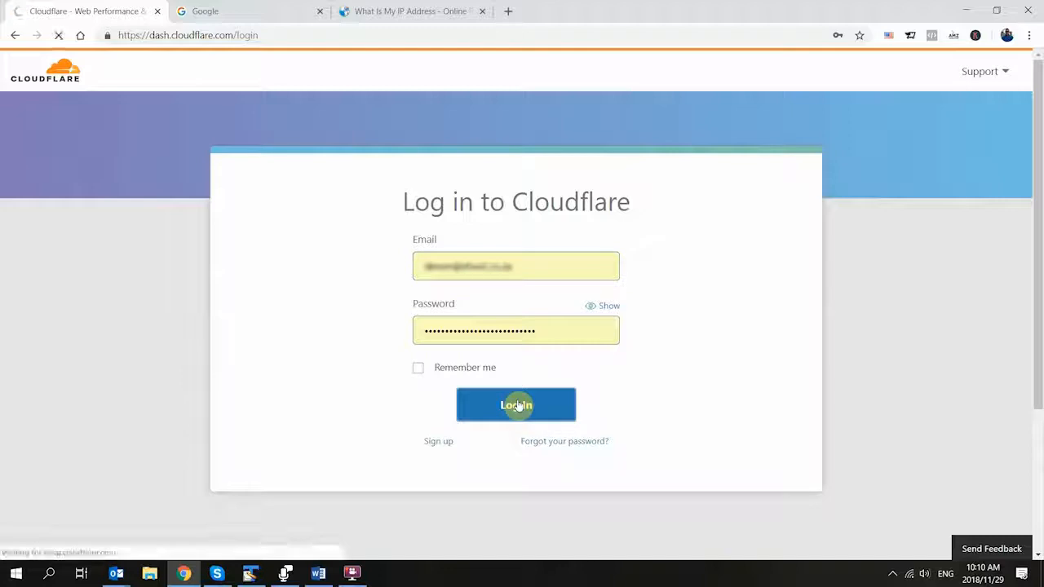
click(516, 405)
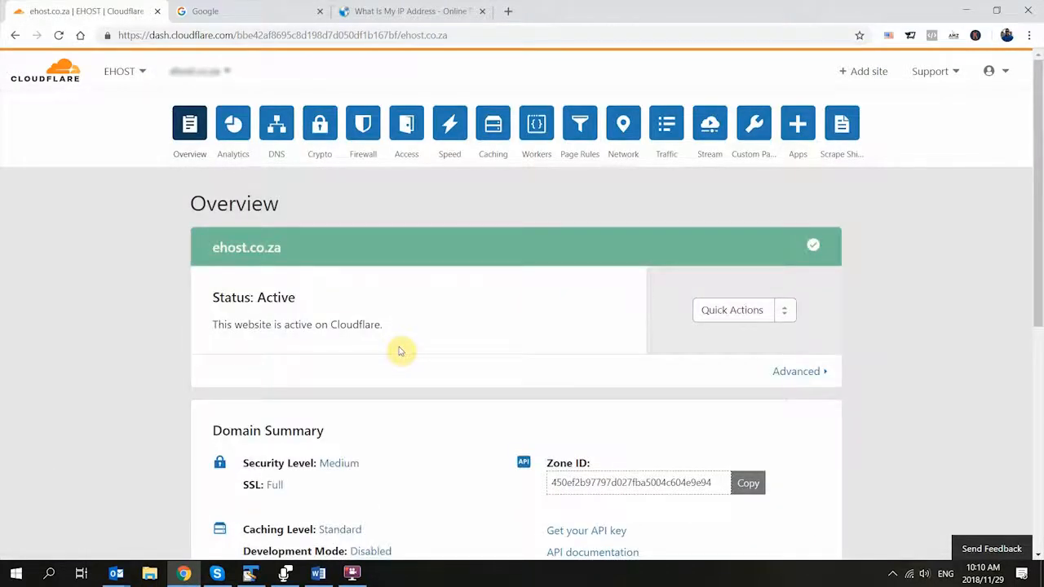
Go to the Firewall settings for ehost.co.za and scroll to the Zone Lockdown section
click(363, 124)
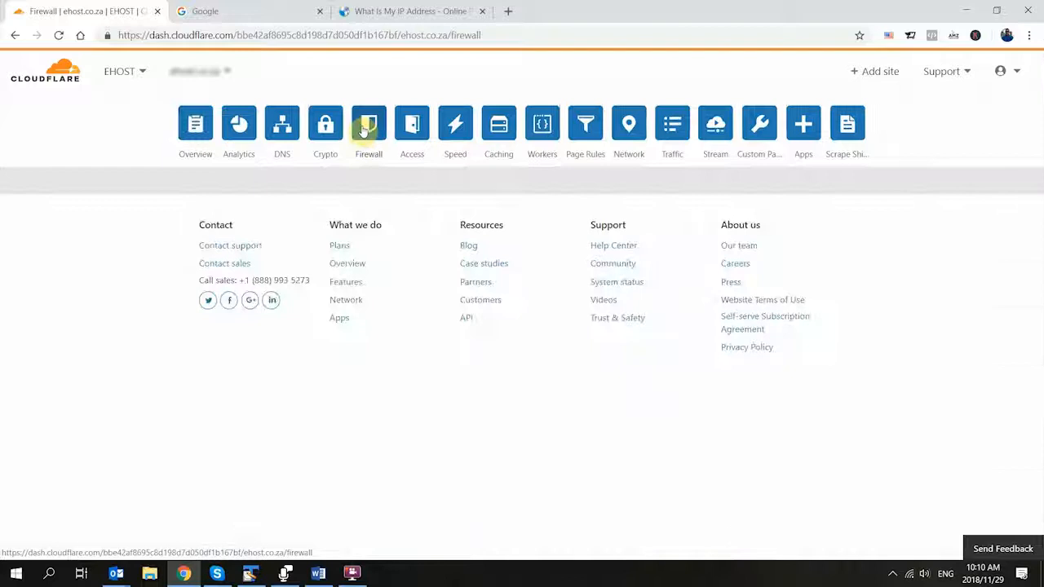
click(369, 125)
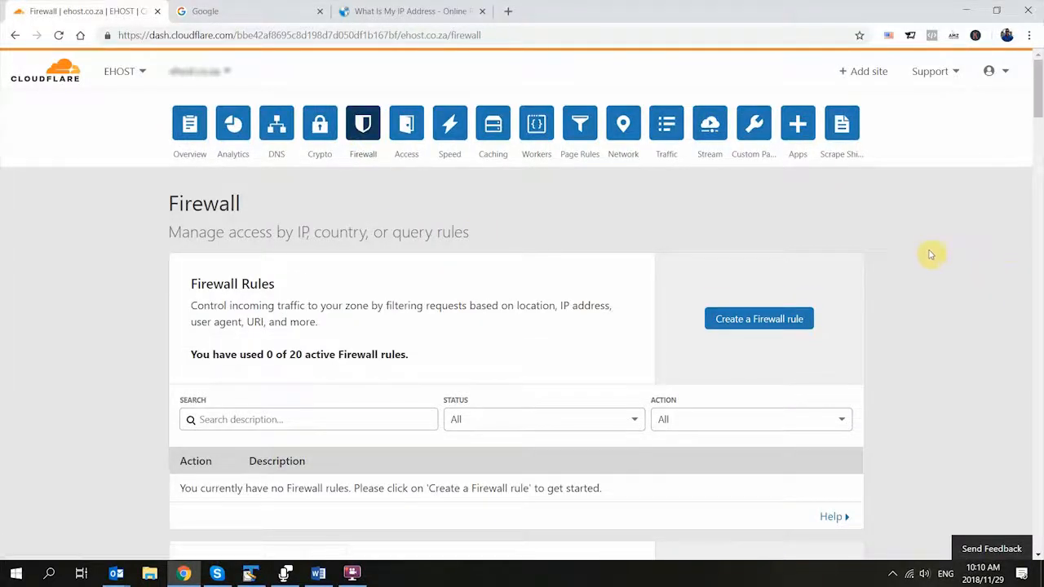
scroll(down, 3)
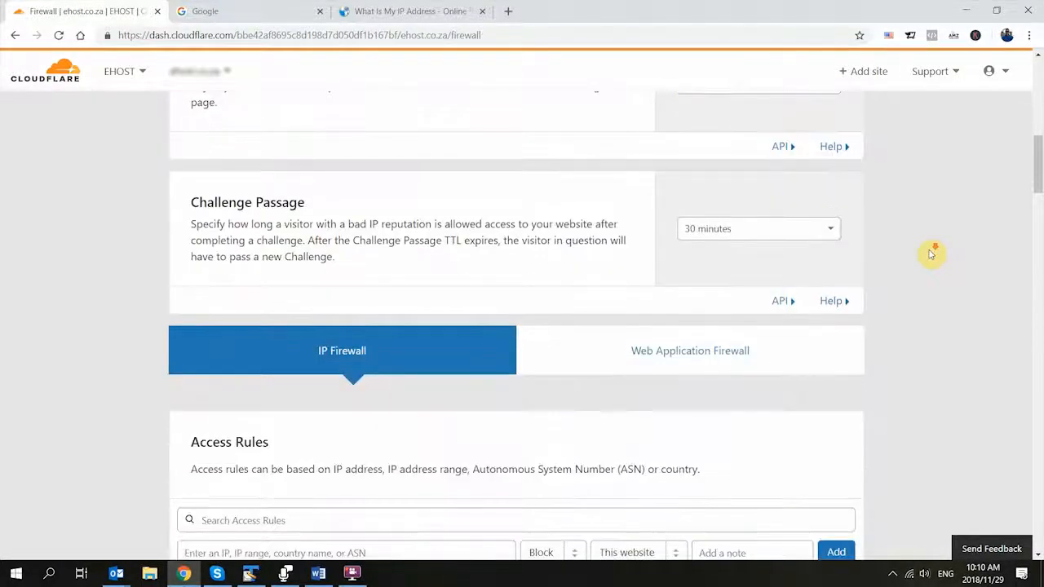
scroll(down, 3)
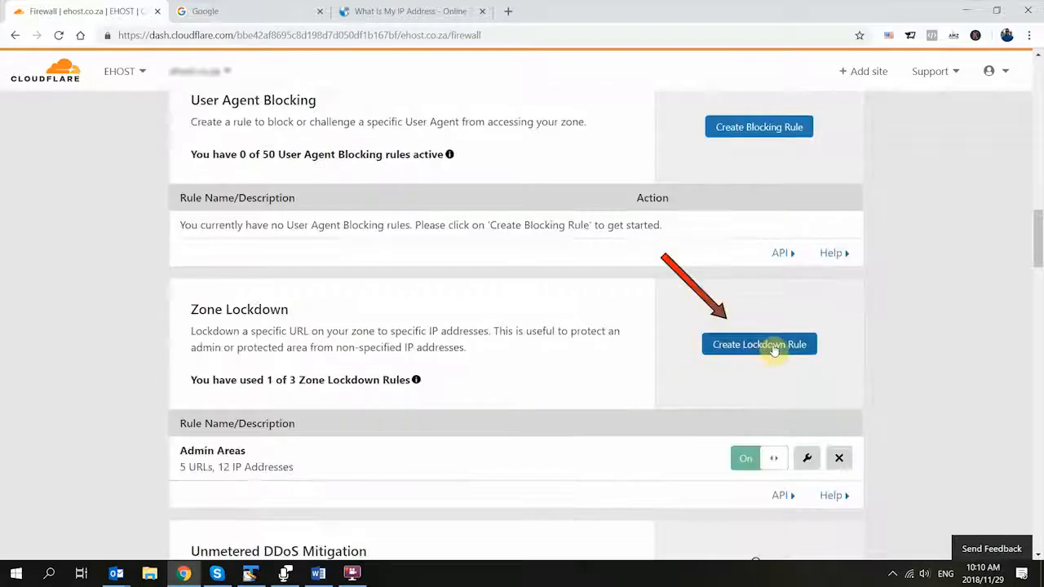
click(759, 344)
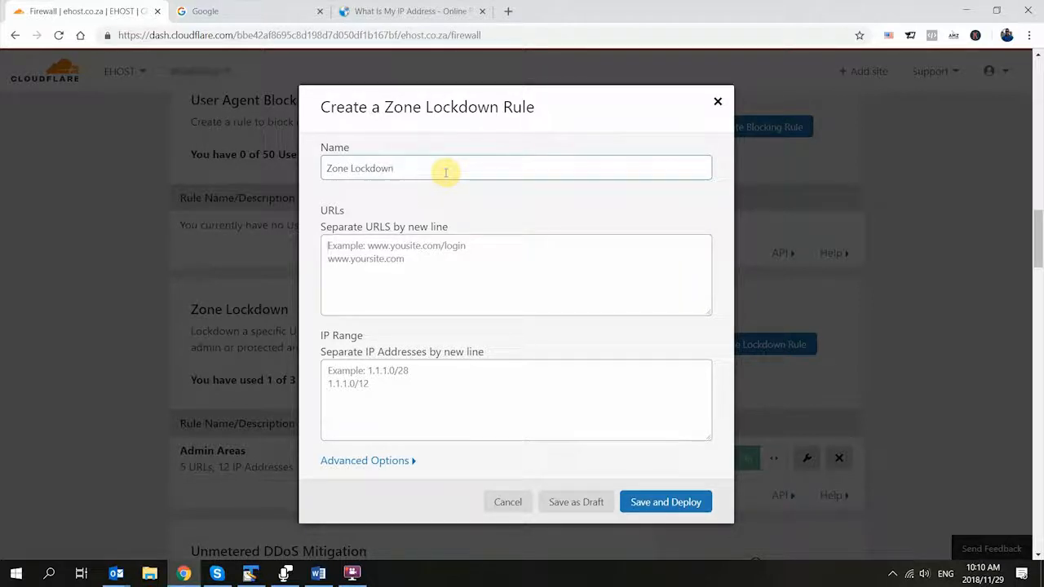
text(www)
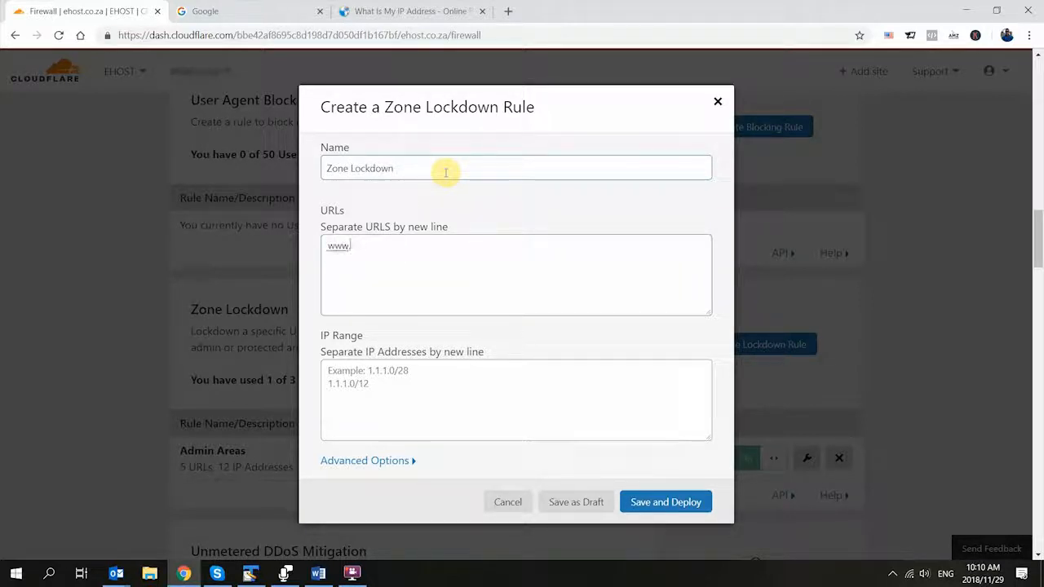
text(.mydomai)
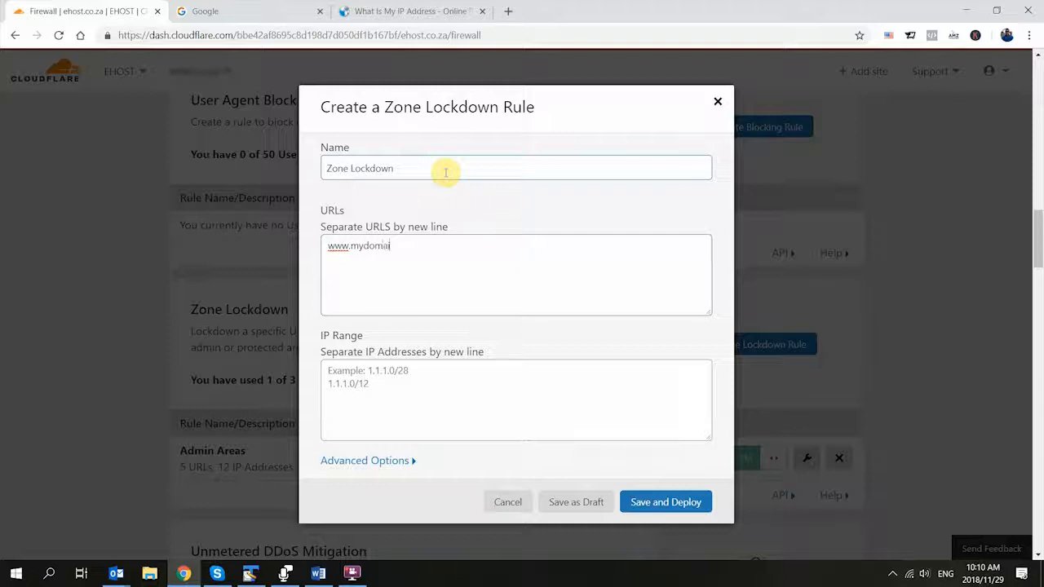
text(n.com/)
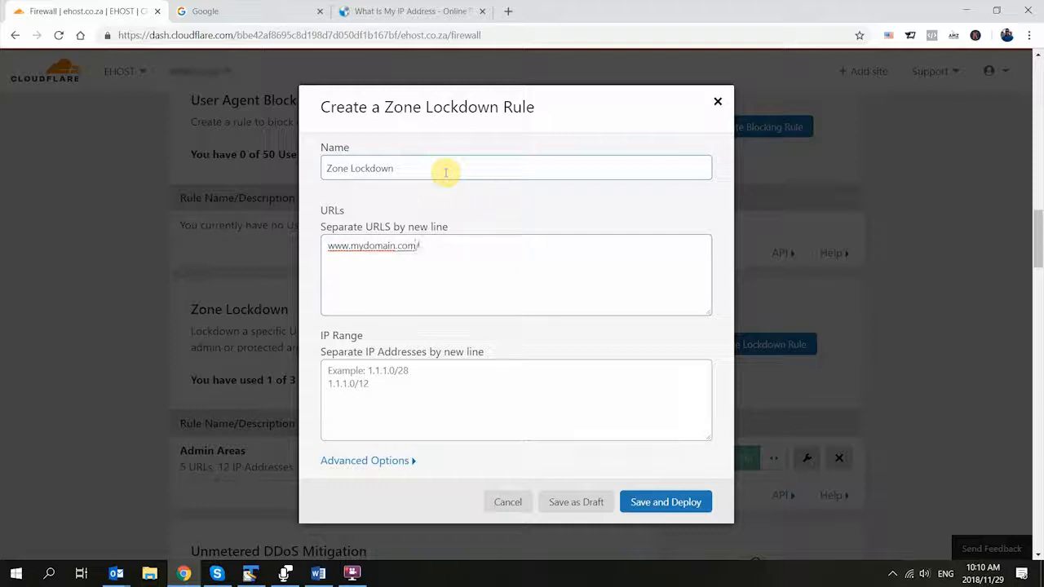
text(wp)
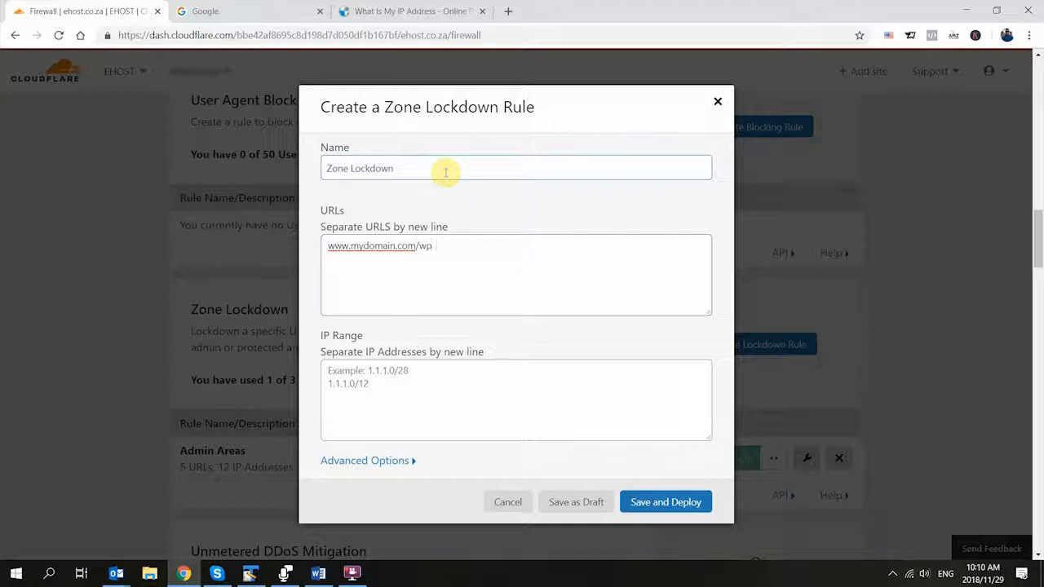
text(-admi)
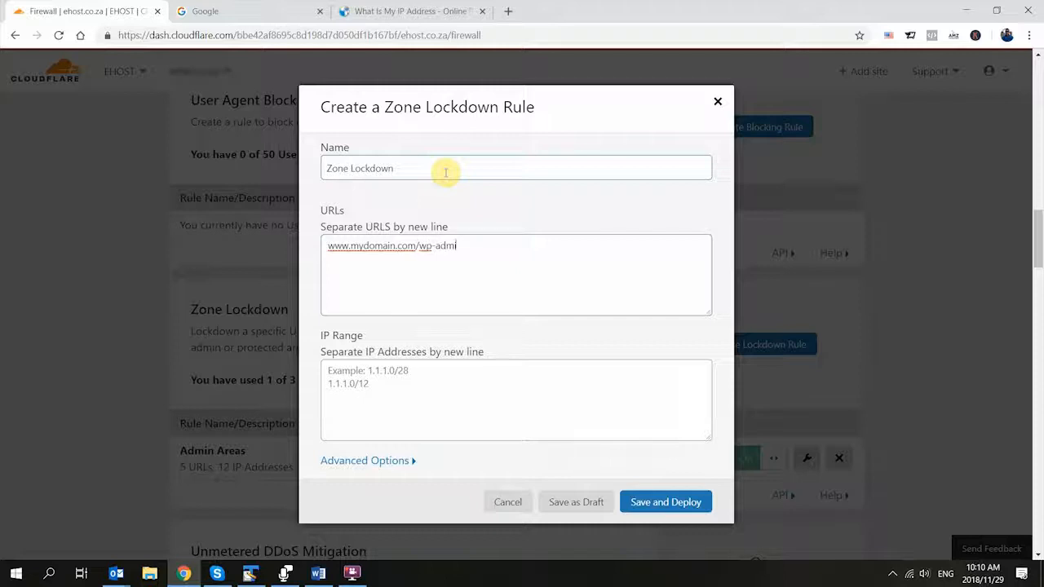
text(n)
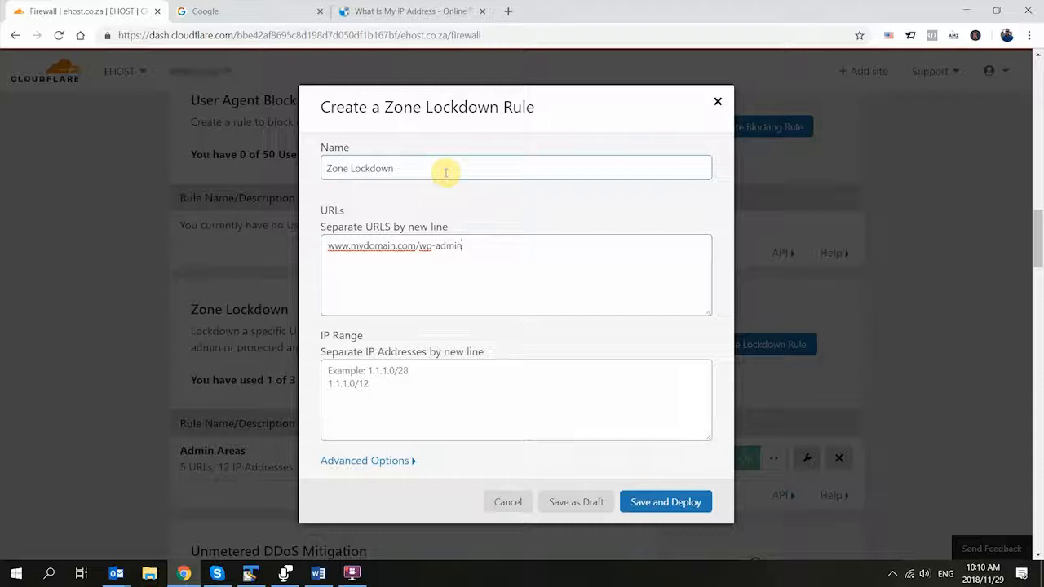
text(/)
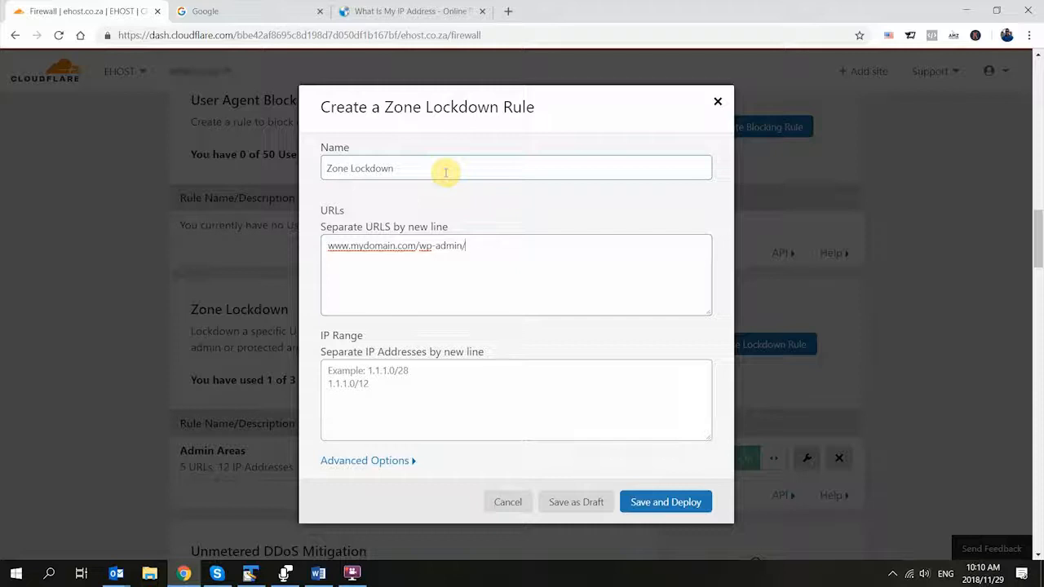
text(*)
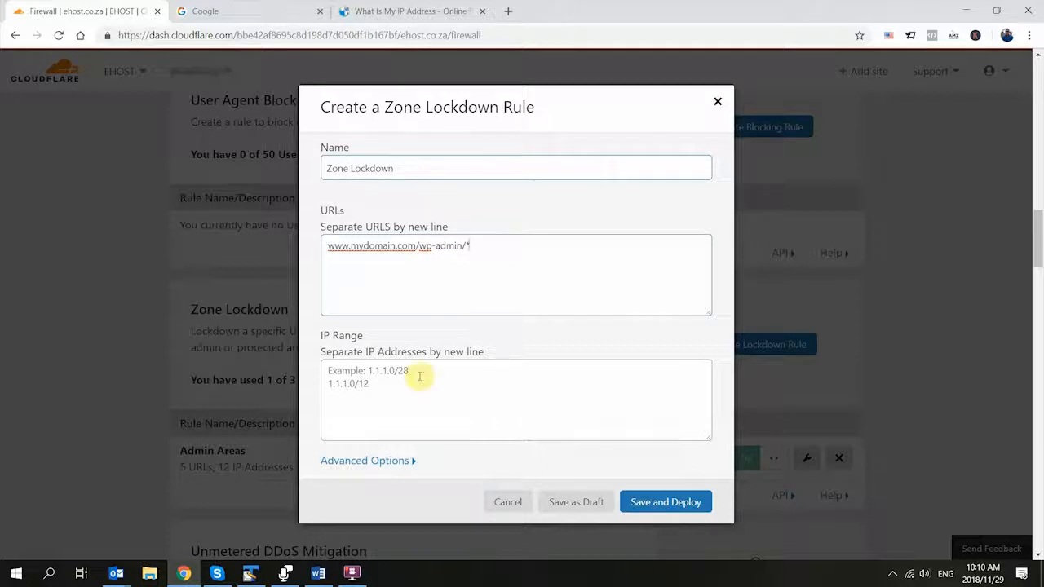
mouse_move(390, 392)
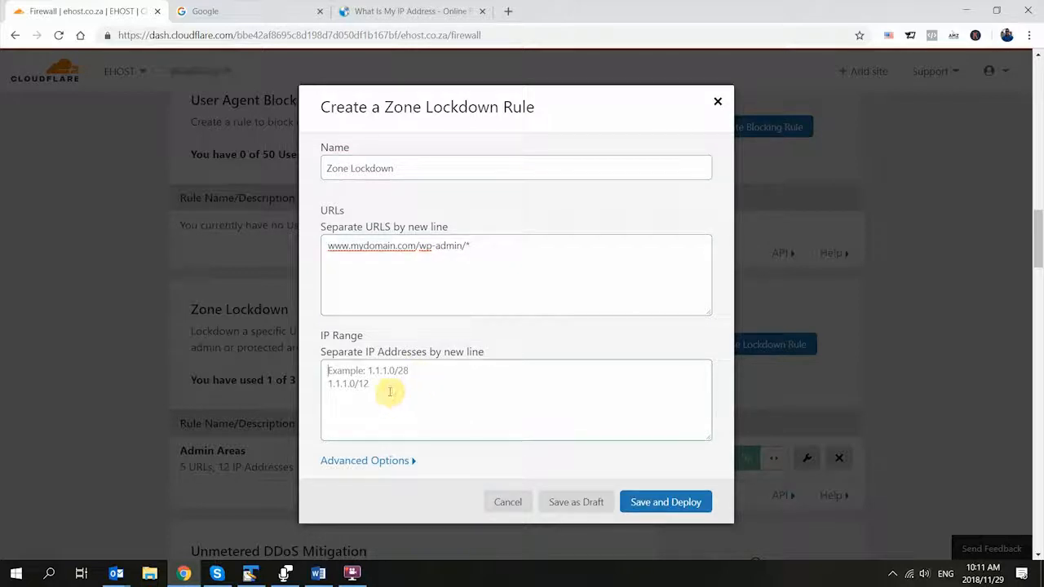
mouse_move(296, 286)
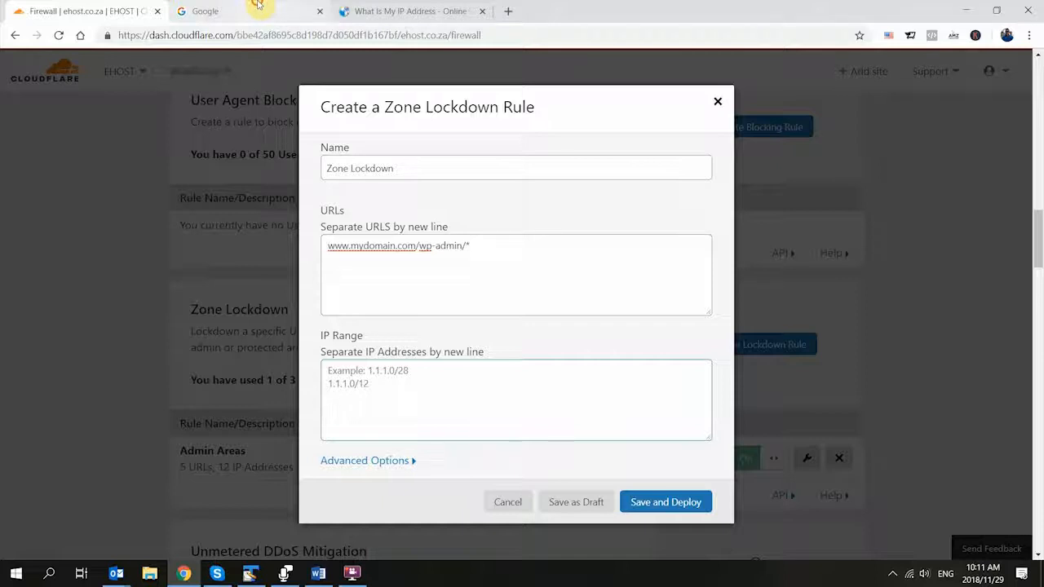
Search Google for 'ip' and copy the displayed public IP address
click(229, 11)
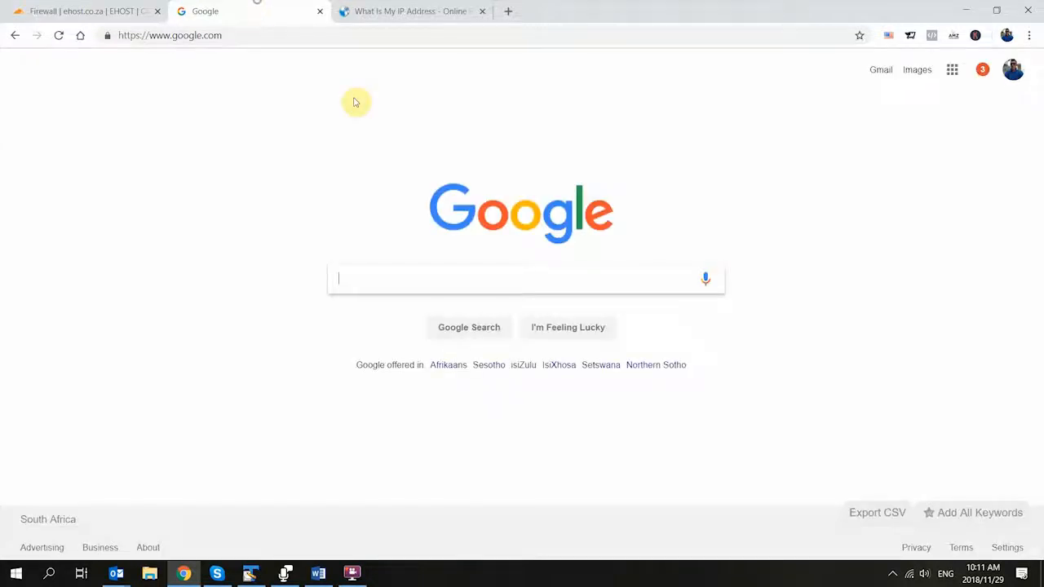
mouse_move(367, 123)
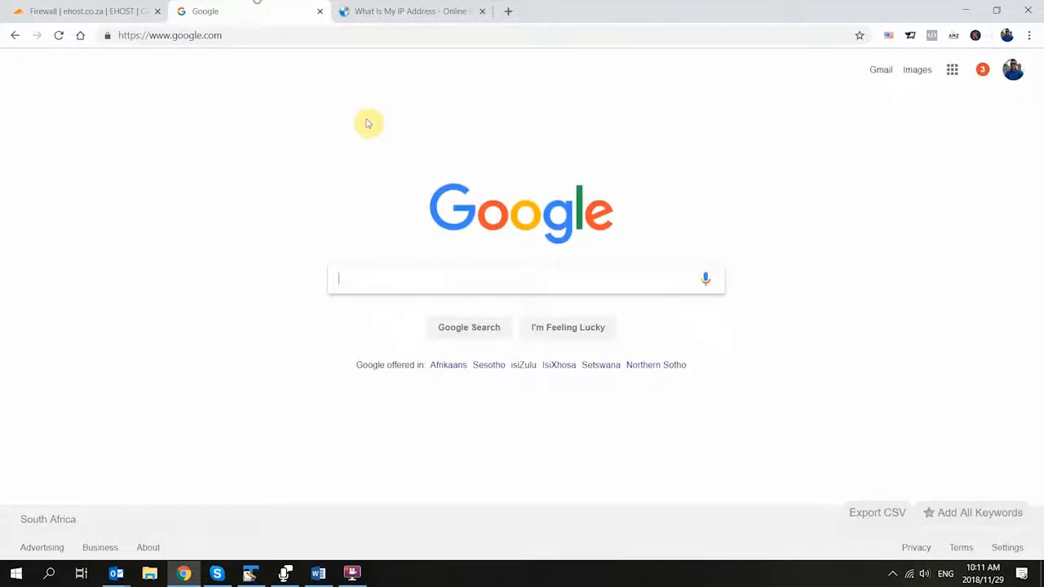
mouse_move(378, 242)
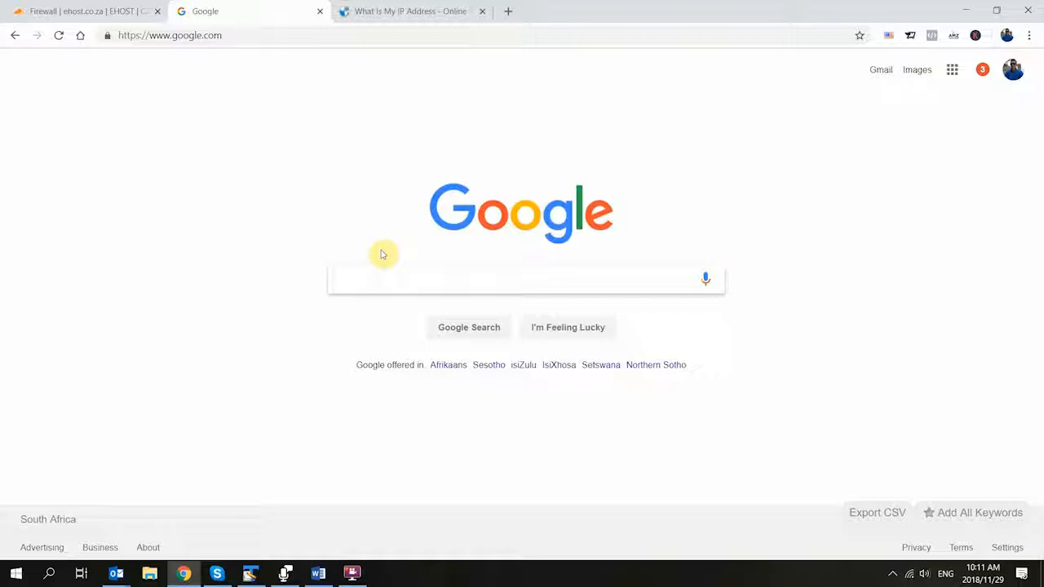
mouse_move(388, 267)
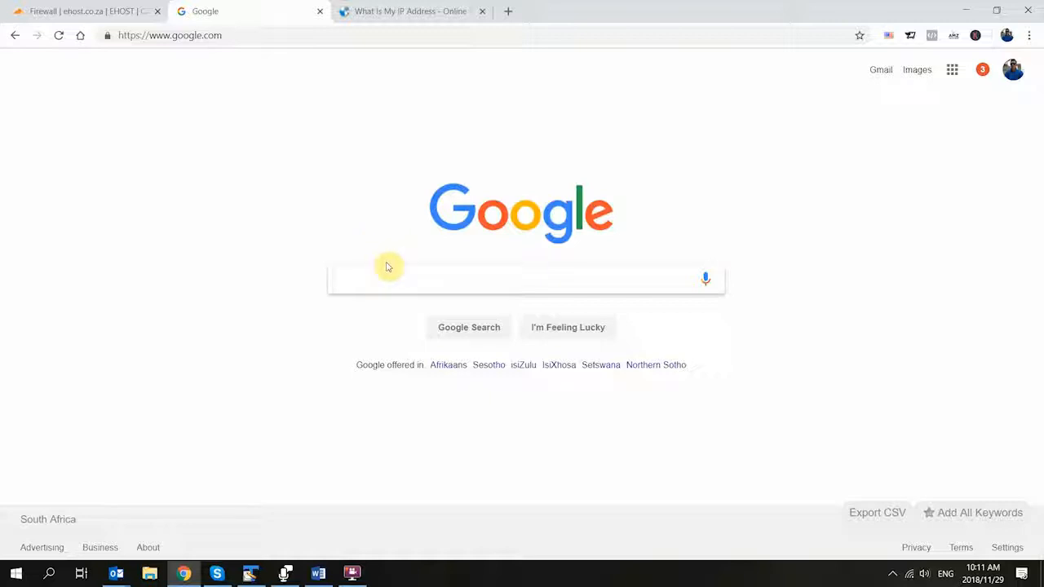
text(ip)
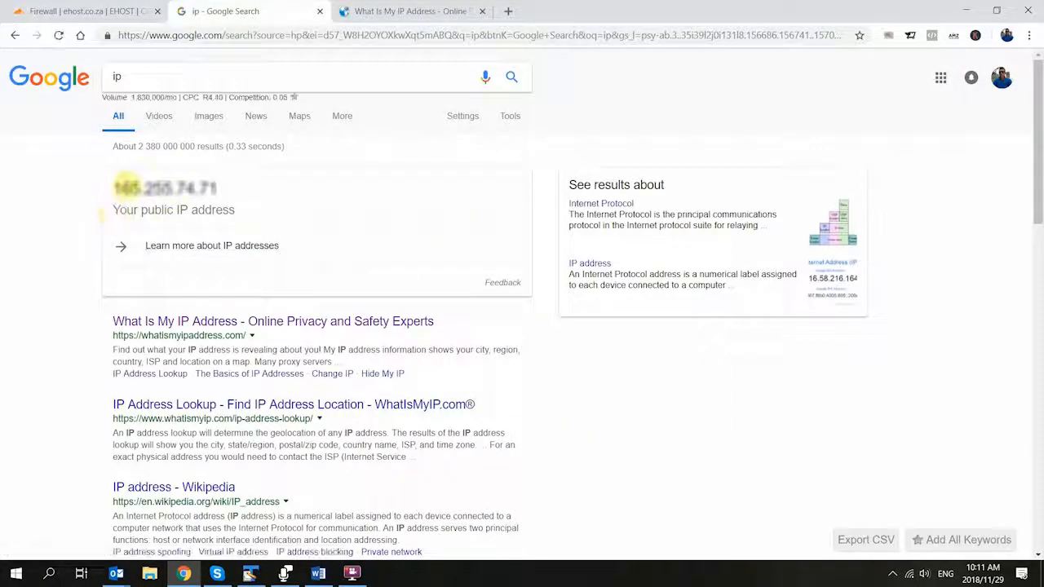
right_click(163, 188)
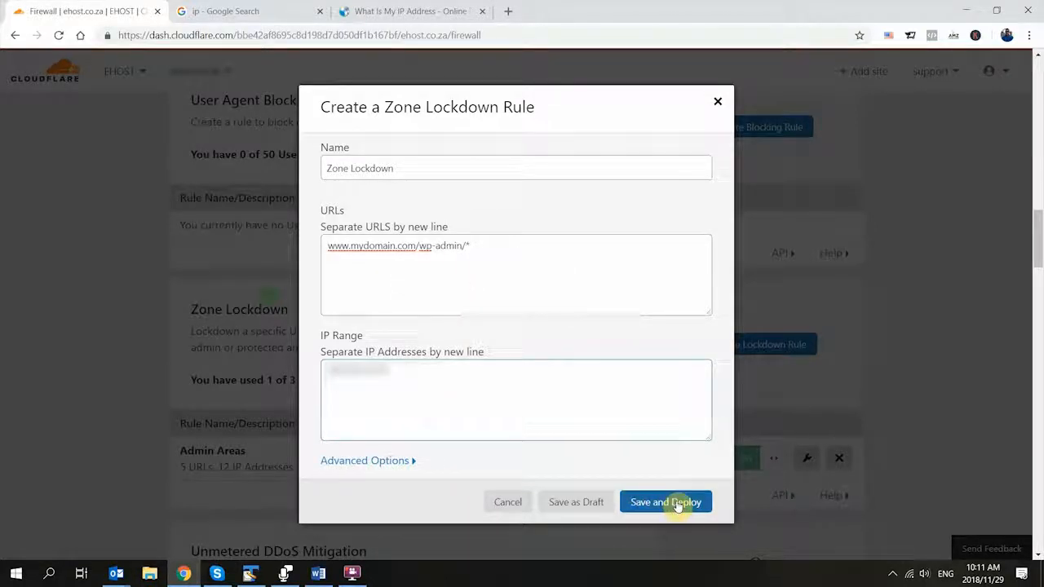
Save and deploy the lockdown rule so it is listed active with 1 URL and 1 IP
click(665, 502)
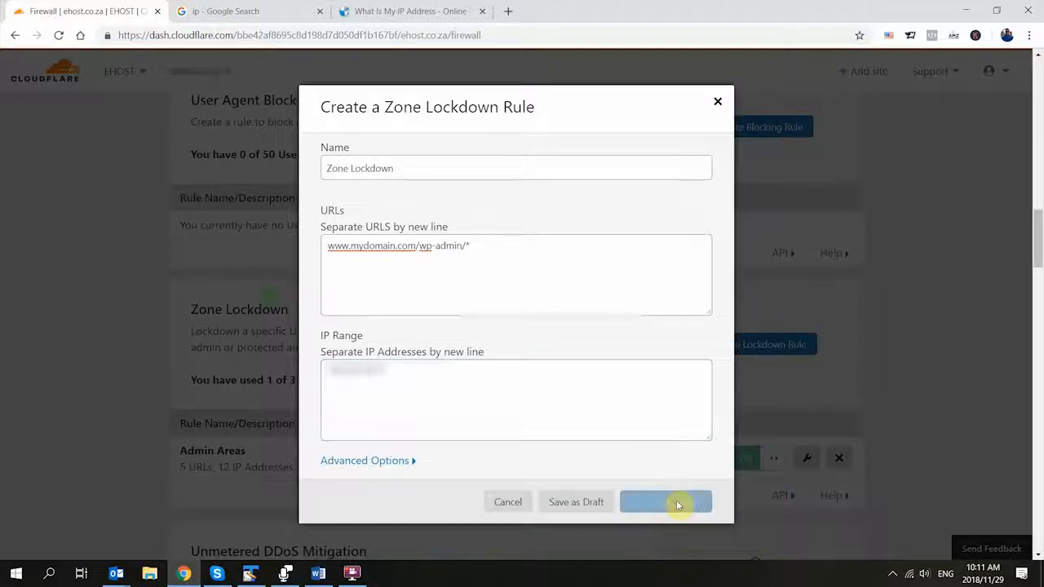
click(666, 501)
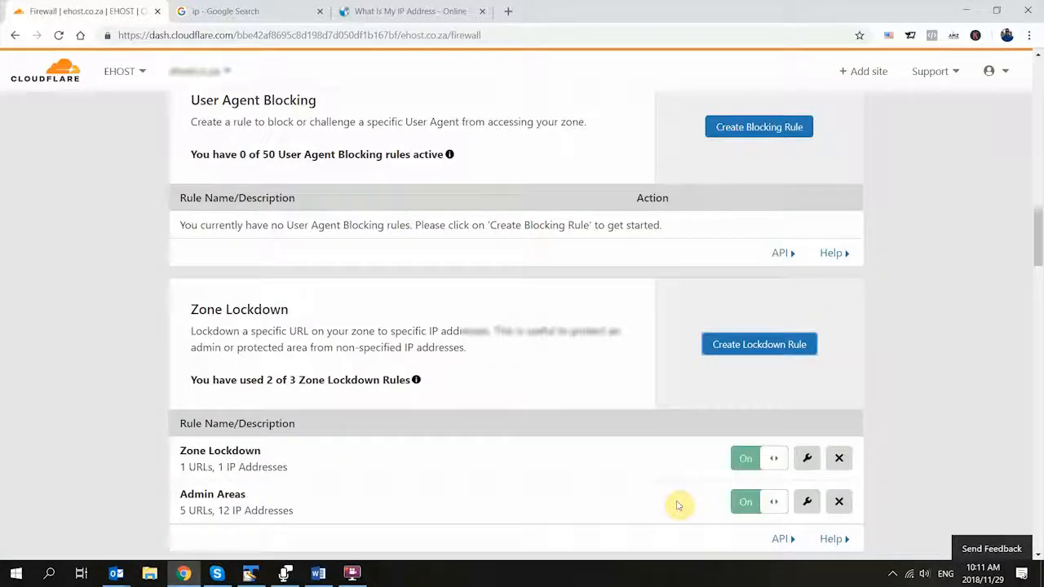